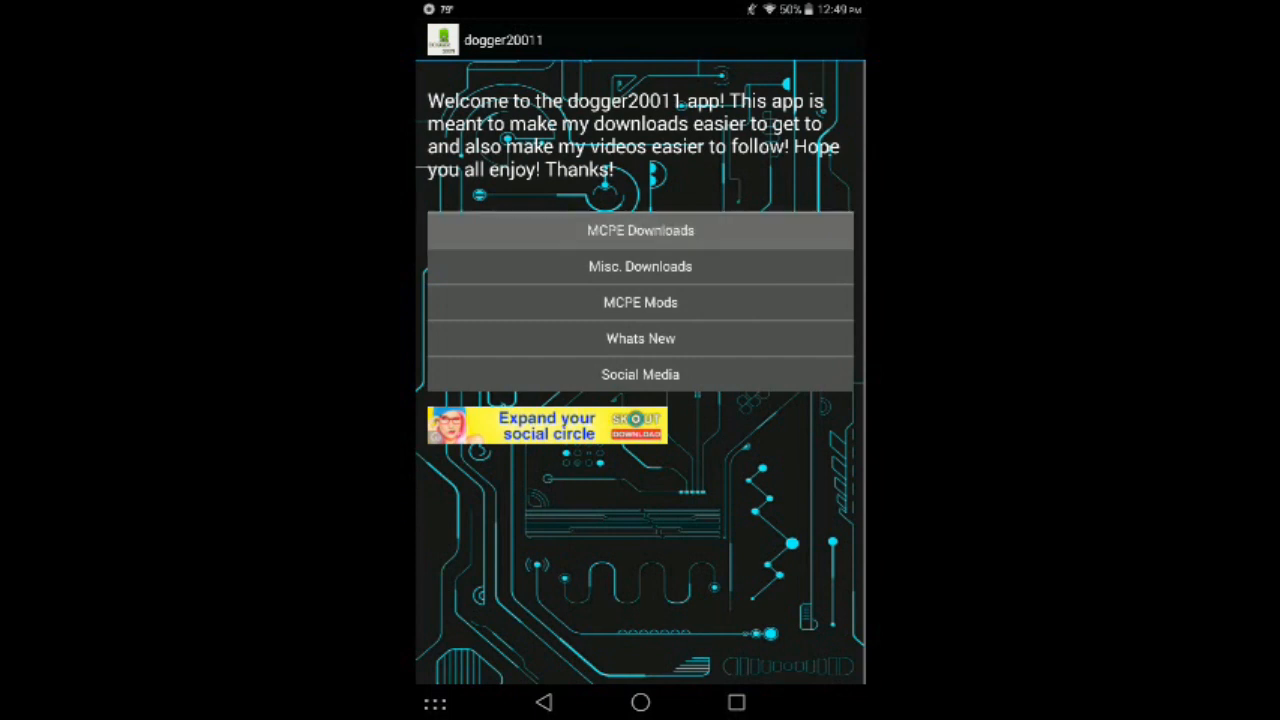
Step: Open MCPE Downloads and follow the MCPE Mod Locator Play Store link to the app chooser
click(640, 230)
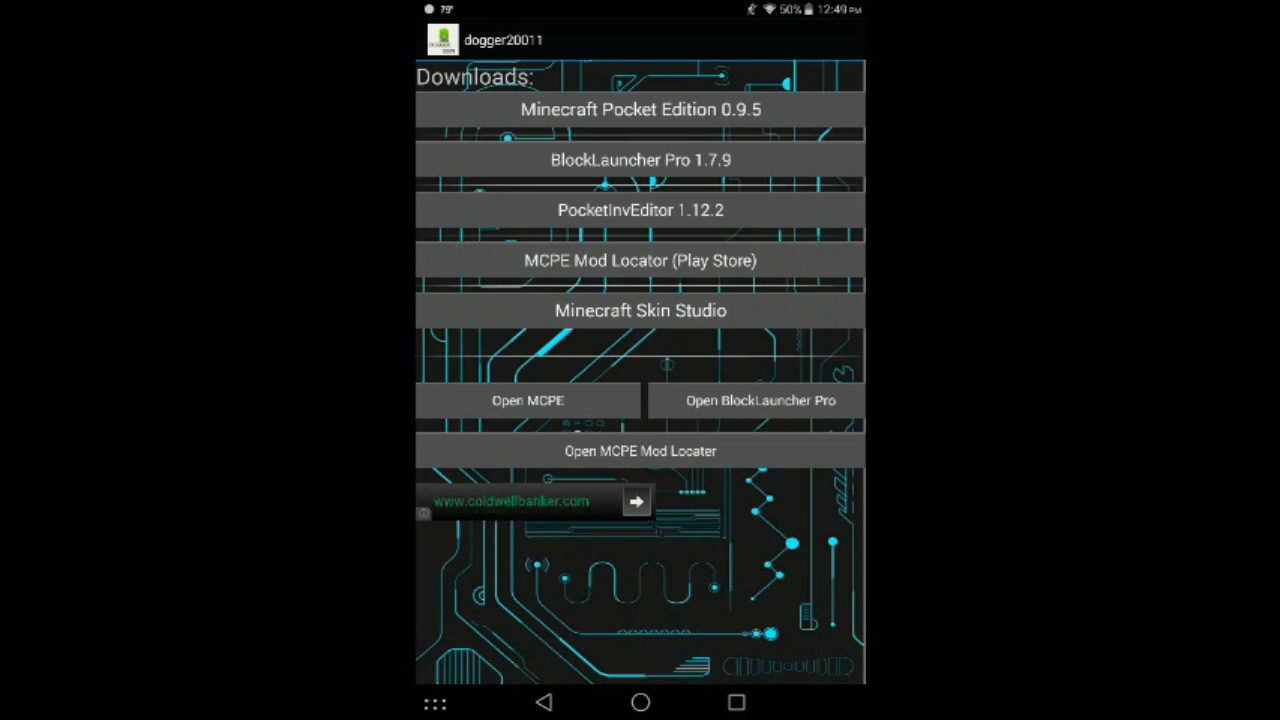
click(640, 160)
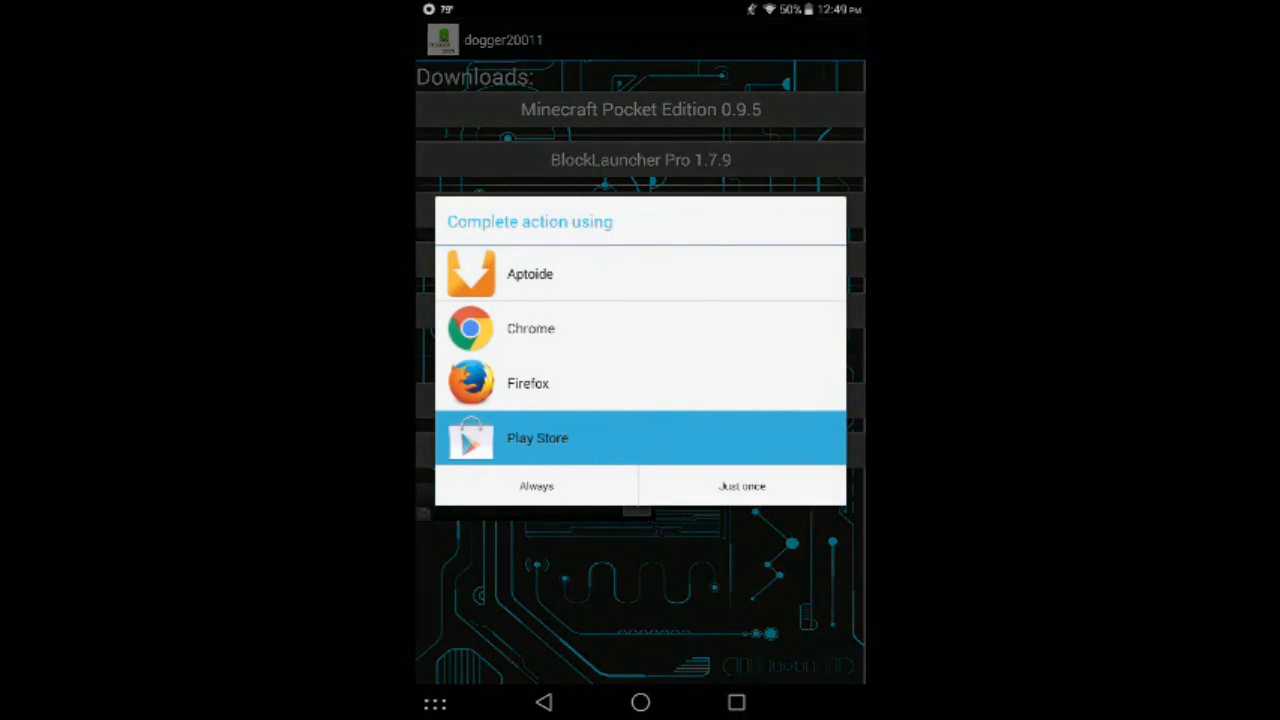
Step: View the installed MCPE Mod Locator listing in Play Store, then return to the home screen
click(742, 486)
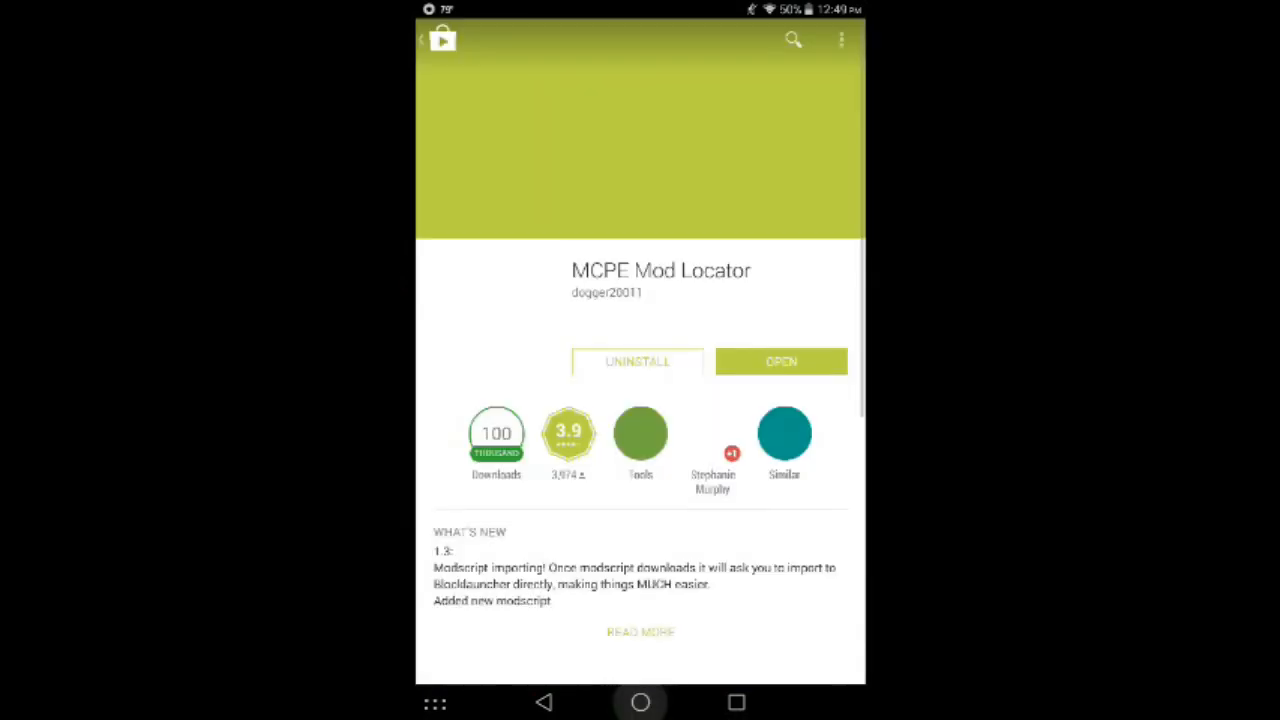
click(640, 700)
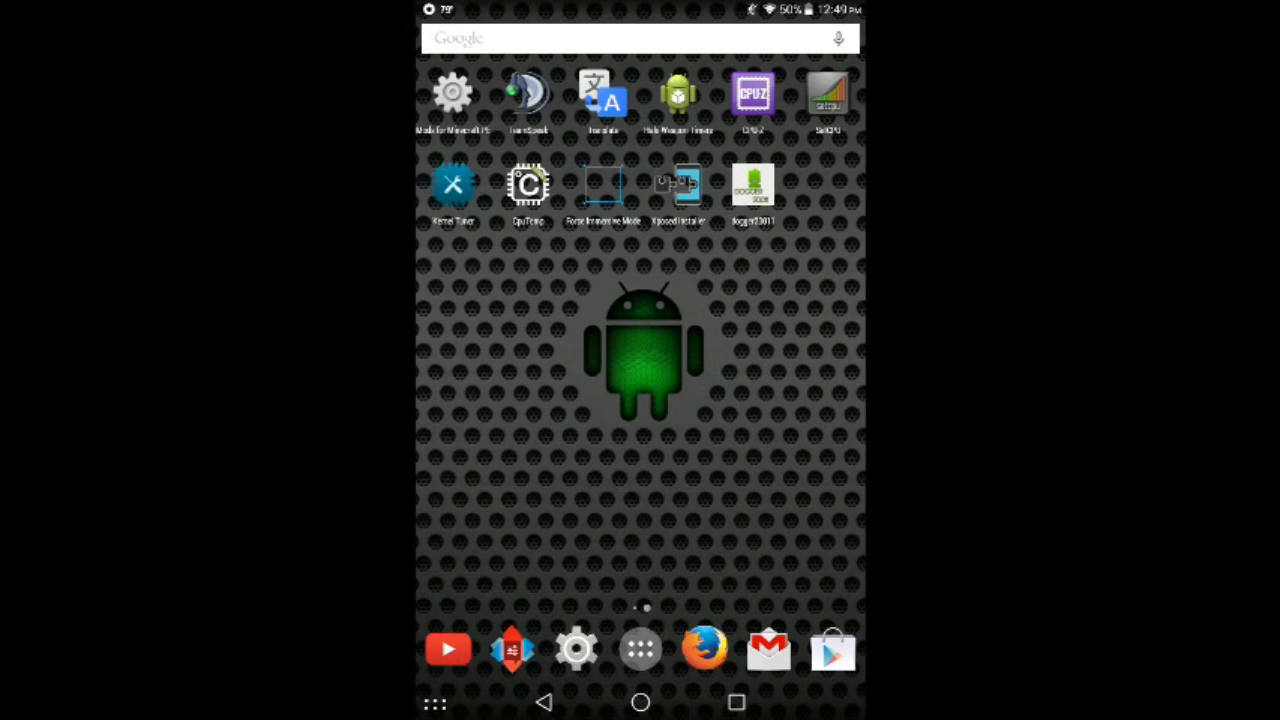
Step: Launch MCPE Mod Locator from the app drawer to reach its Mods/Maps/Servers menu
click(640, 648)
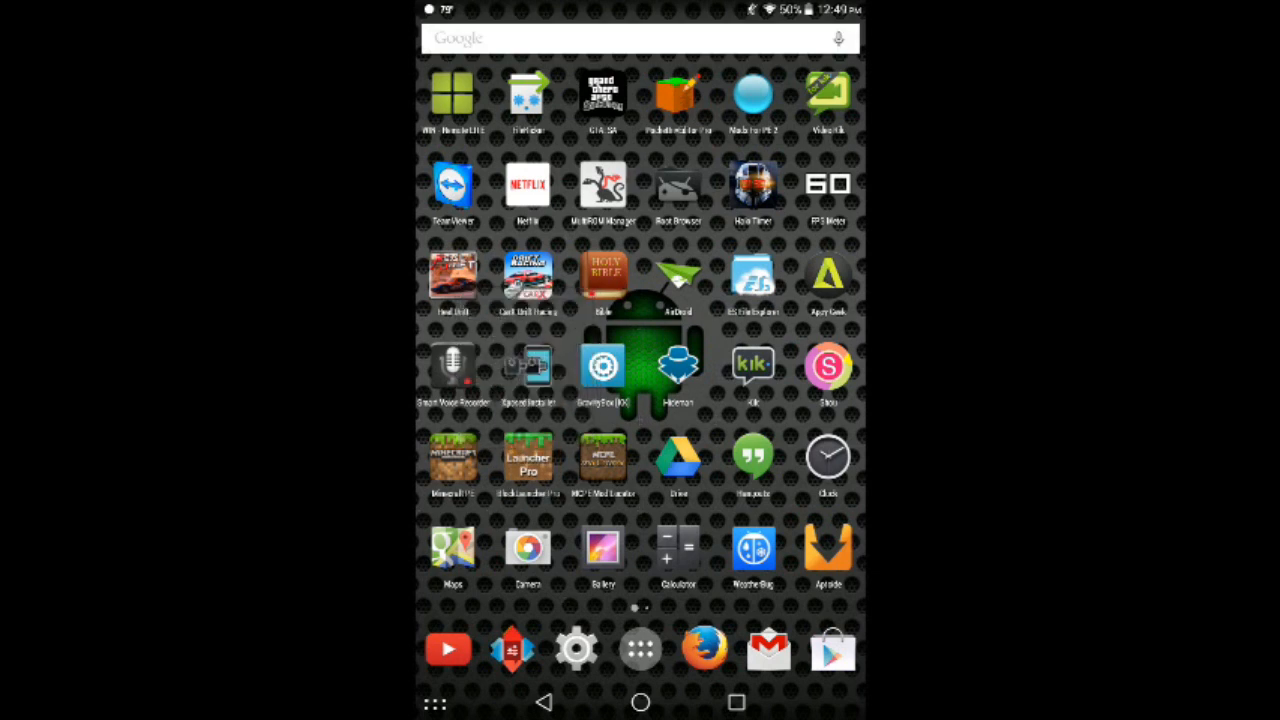
click(604, 460)
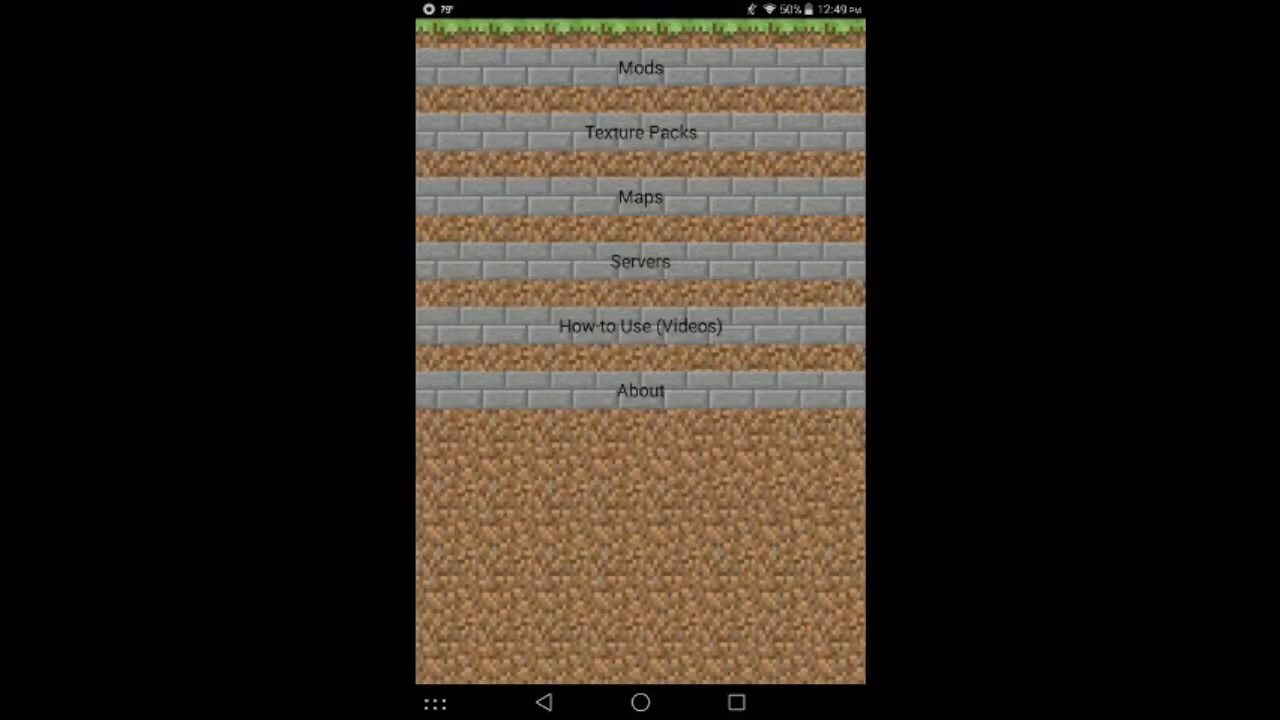
Step: Download the 255 Server Slots mod from the Mods list and import it into BlockLauncher
click(640, 68)
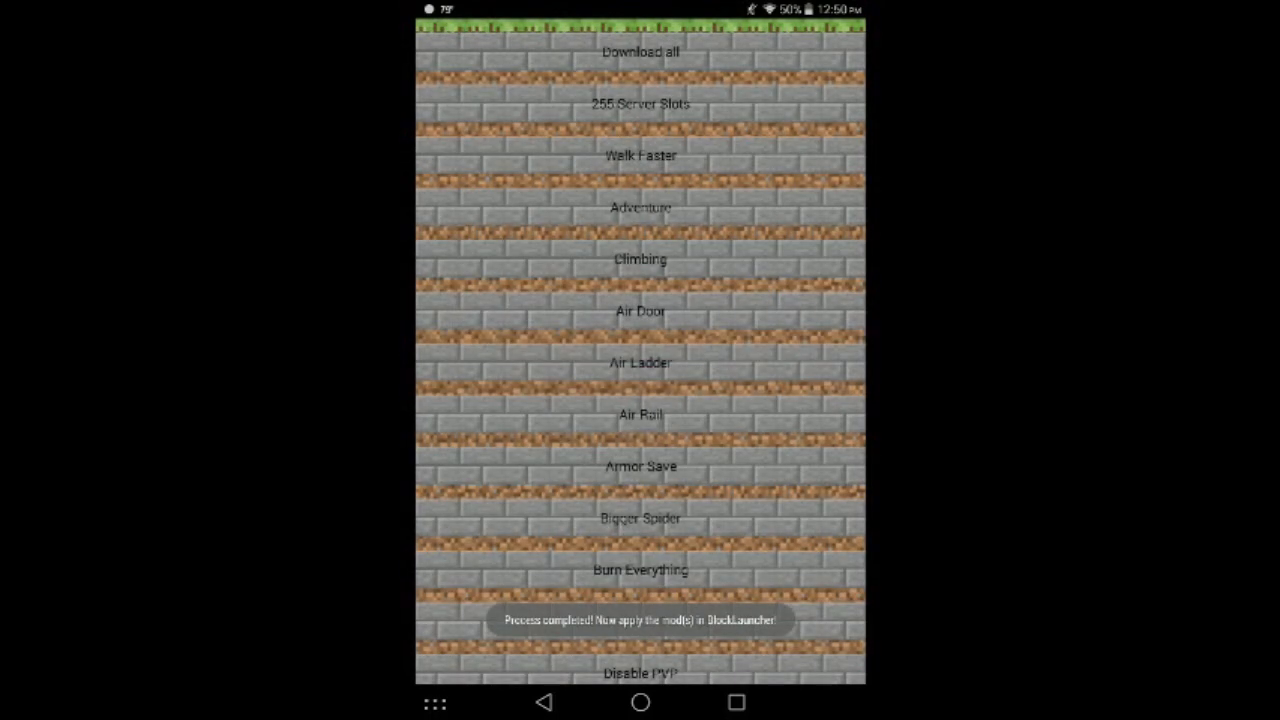
click(640, 702)
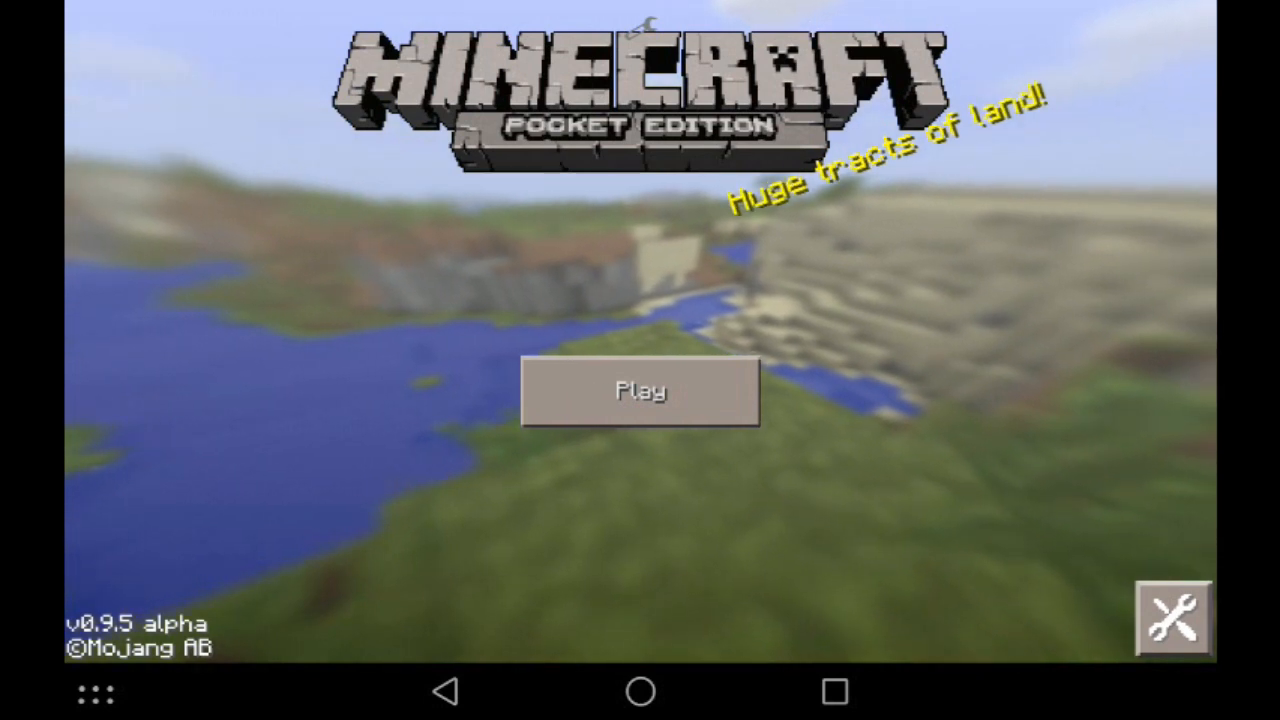
Step: Enable Server255.mod in Manage ModPE Scripts and dismiss the BlockLauncher crash message
click(1172, 616)
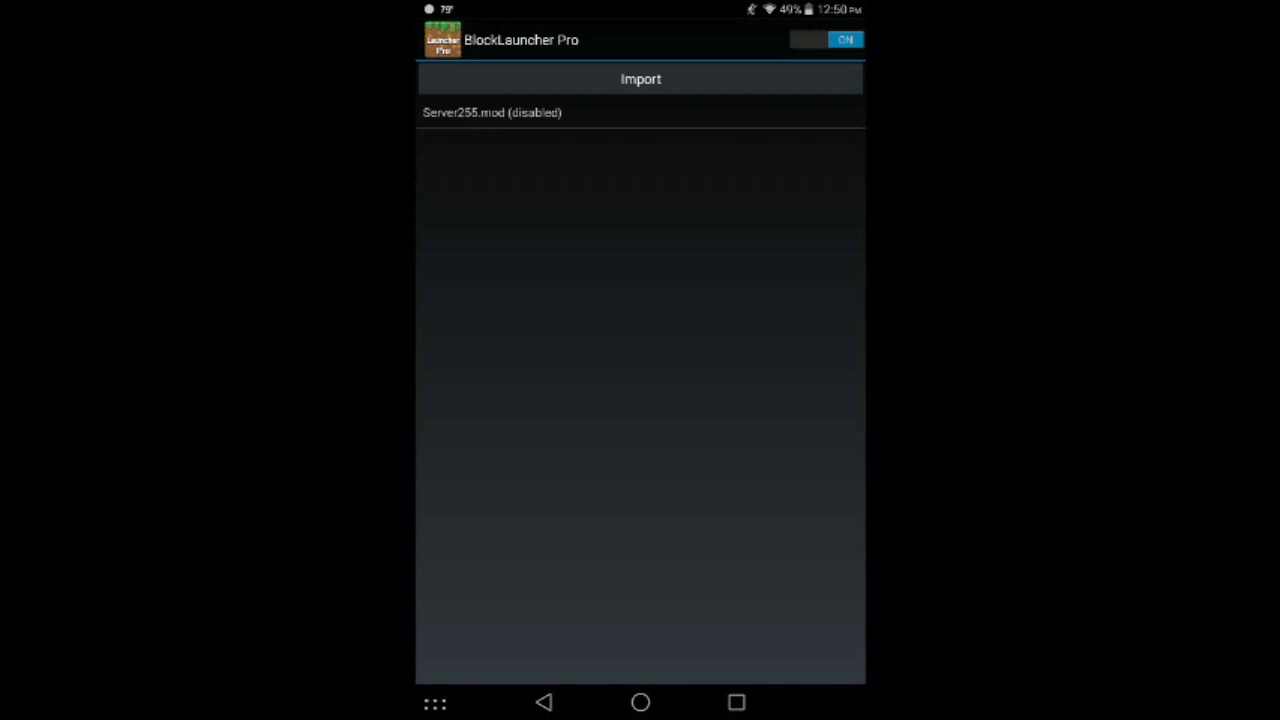
click(492, 112)
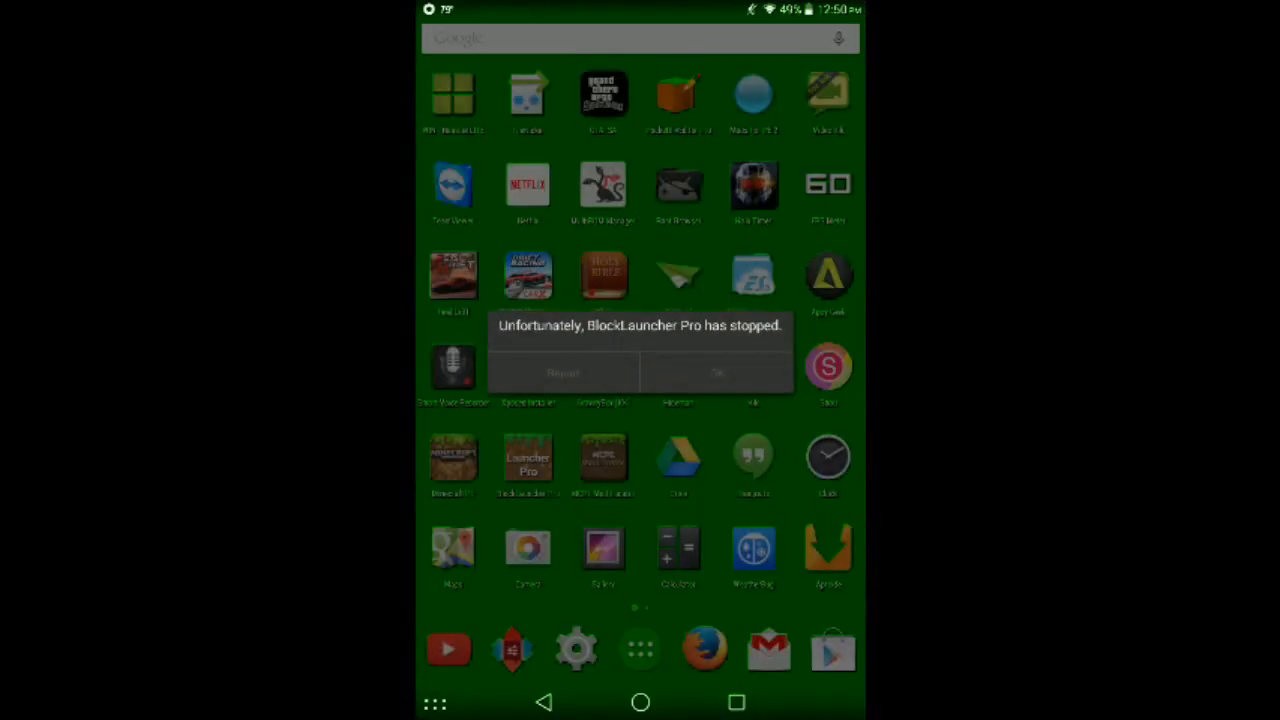
click(716, 374)
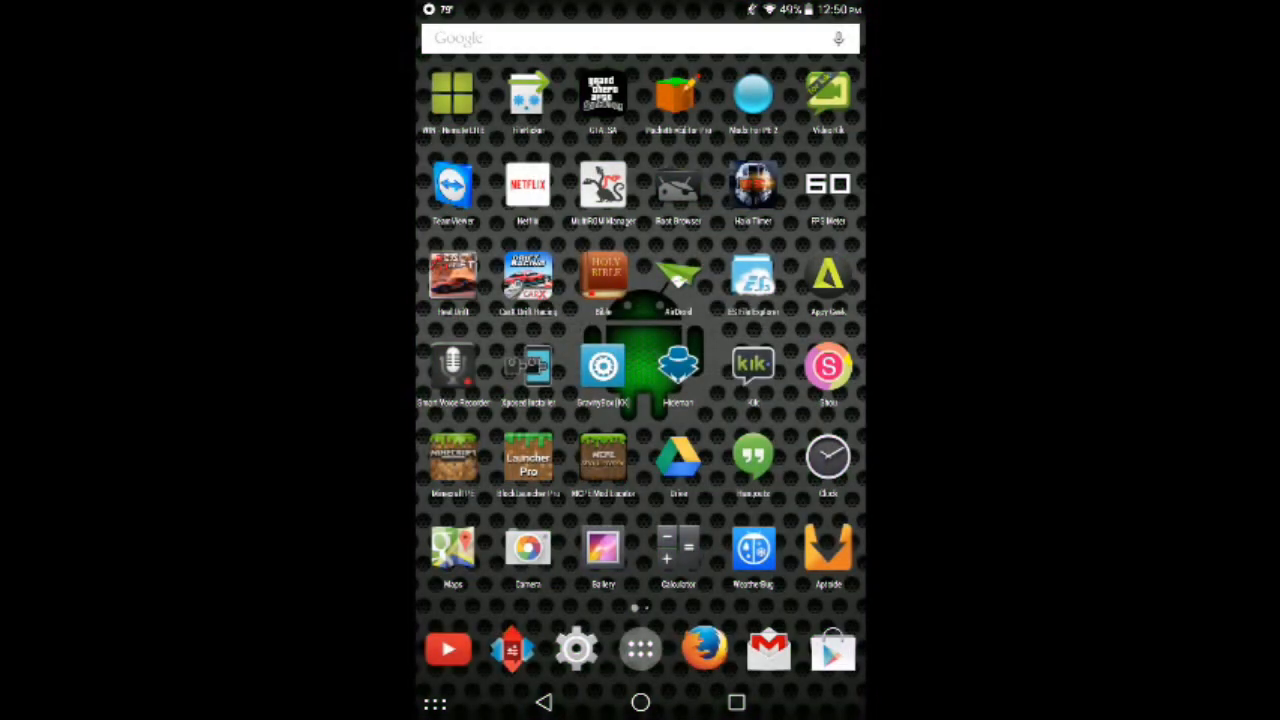